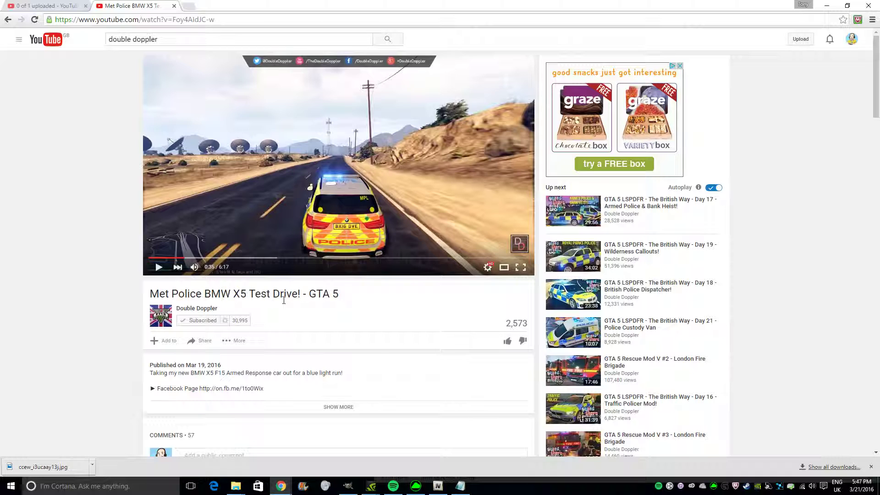
{"action": "mouse_move", "coordinate": [194, 283]}
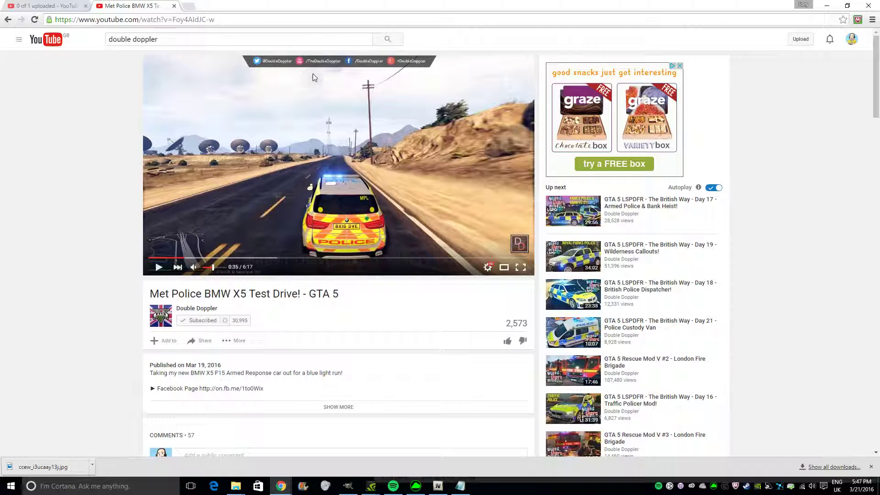
{"action": "mouse_move", "coordinate": [200, 221]}
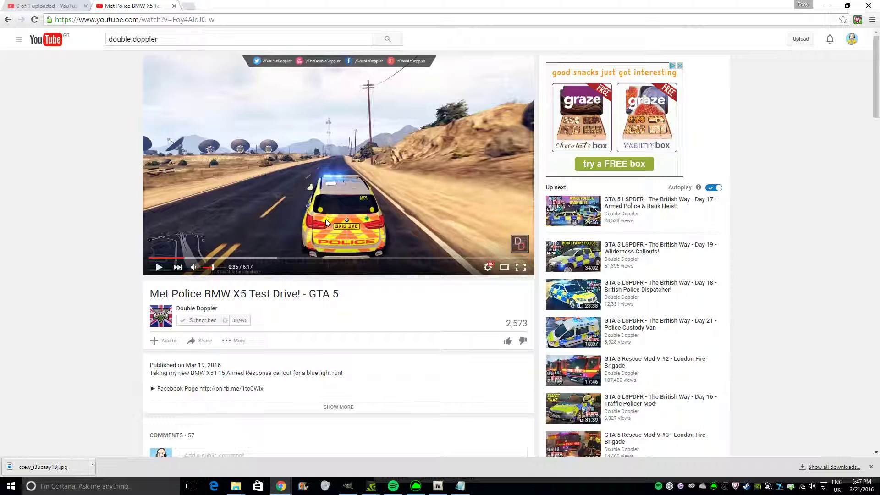
{"action": "mouse_move", "coordinate": [196, 254]}
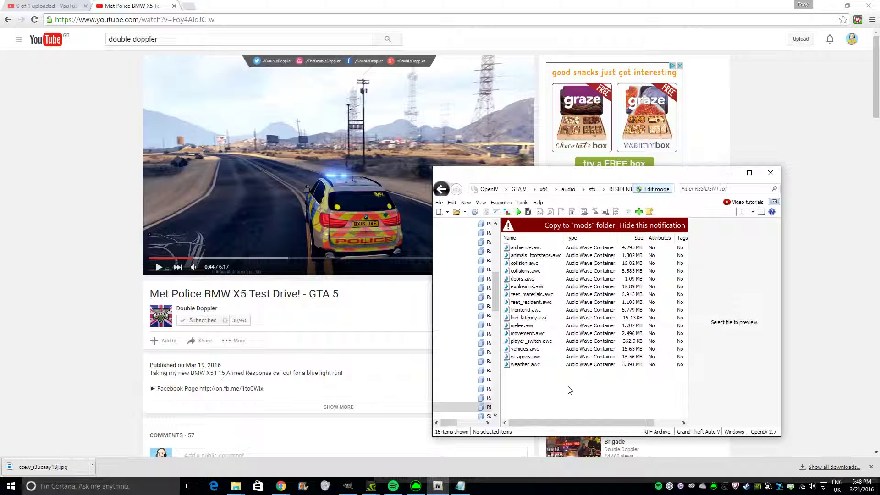
Step: Import the siren mod's vehicles.oac into RESIDENT.rpf via openFormats, yielding a not-imported report
{"action": "right_click", "coordinate": [568, 391]}
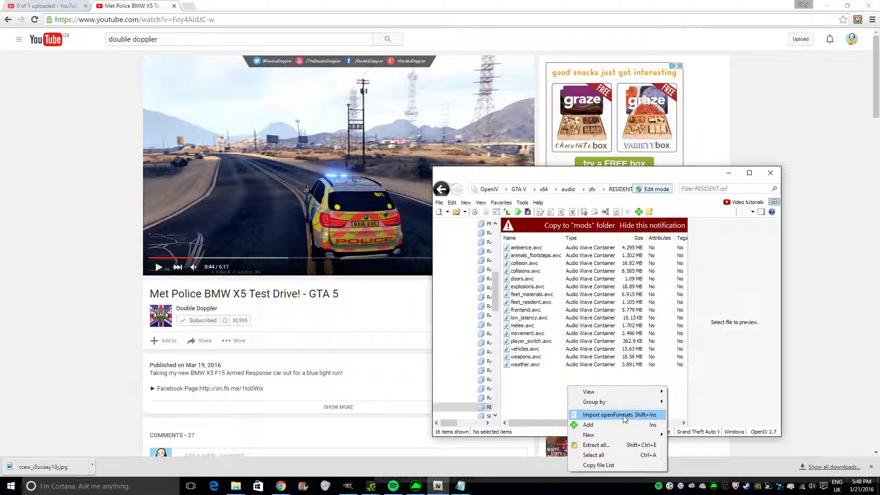
{"action": "left_click", "coordinate": [607, 414]}
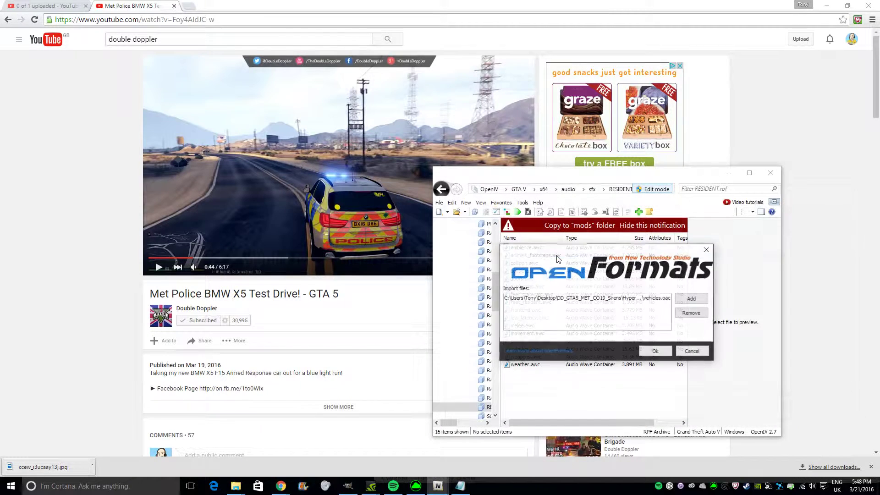
{"action": "left_click", "coordinate": [655, 351]}
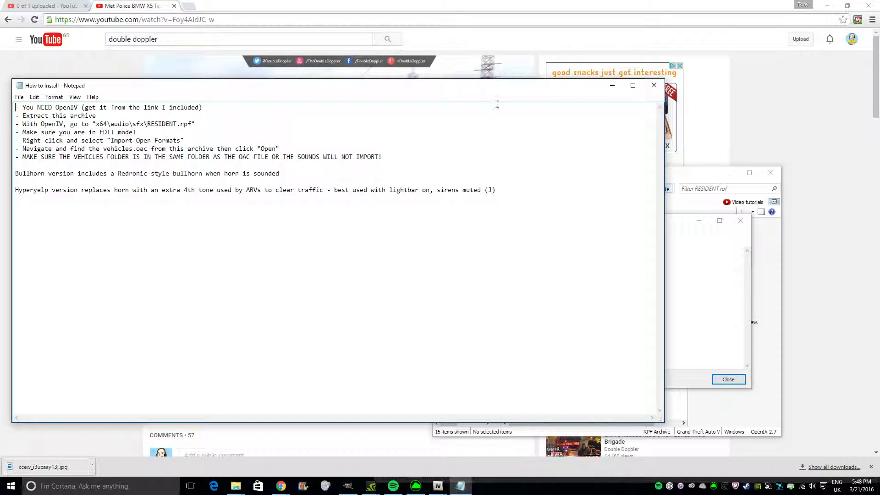
Step: Close the How to Install notes and dismiss the unsupported-format import report
{"action": "left_click", "coordinate": [654, 85]}
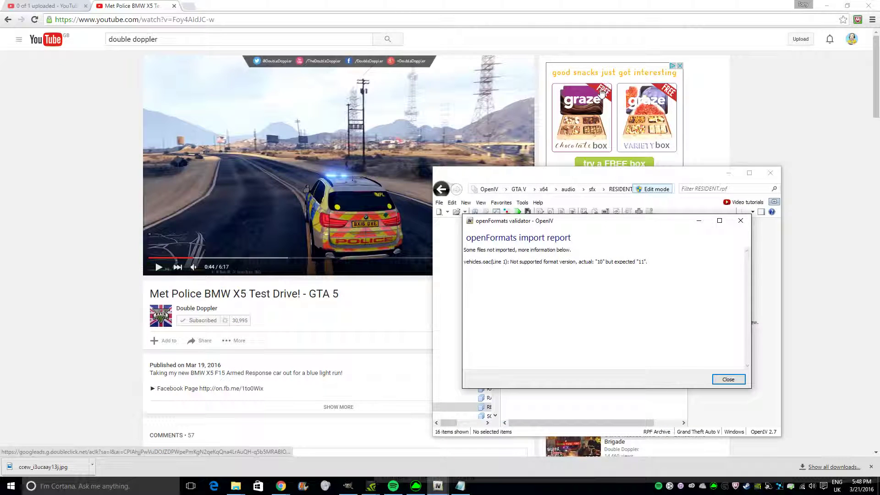
{"action": "left_click", "coordinate": [727, 378]}
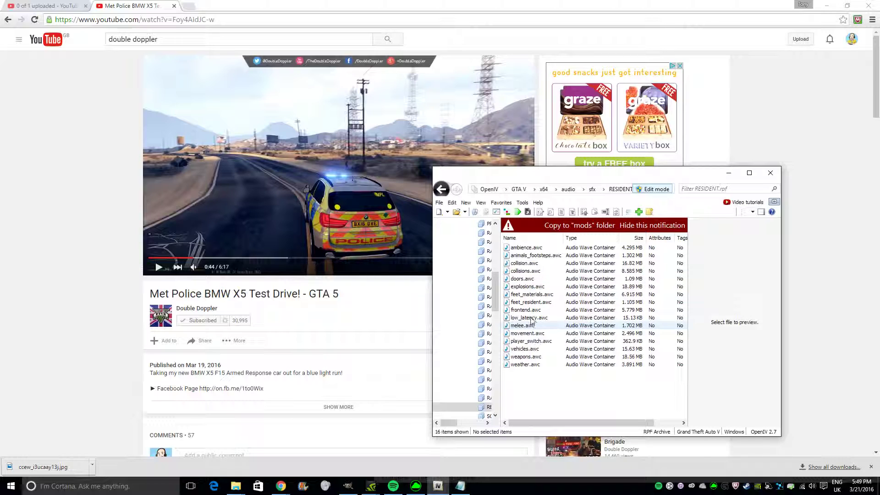
{"action": "mouse_move", "coordinate": [572, 351]}
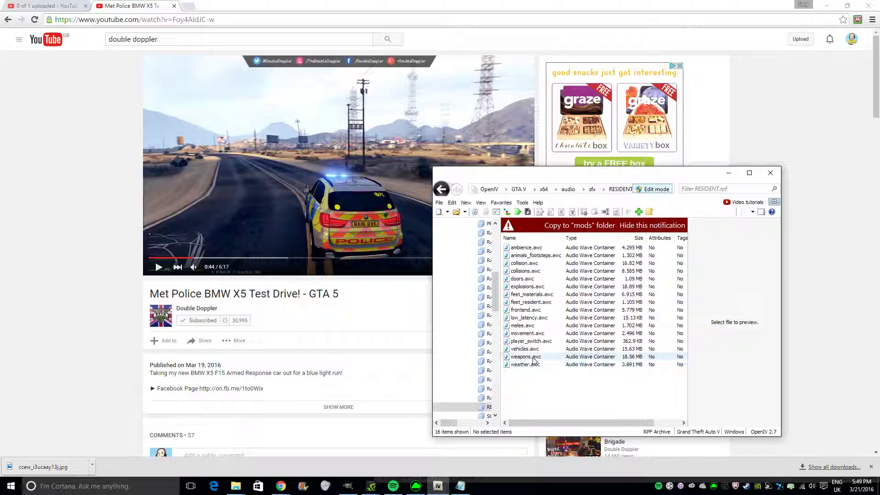
Step: Export vehicles.awc from RESIDENT.rpf as vehicles.oac onto the Desktop
{"action": "right_click", "coordinate": [524, 348]}
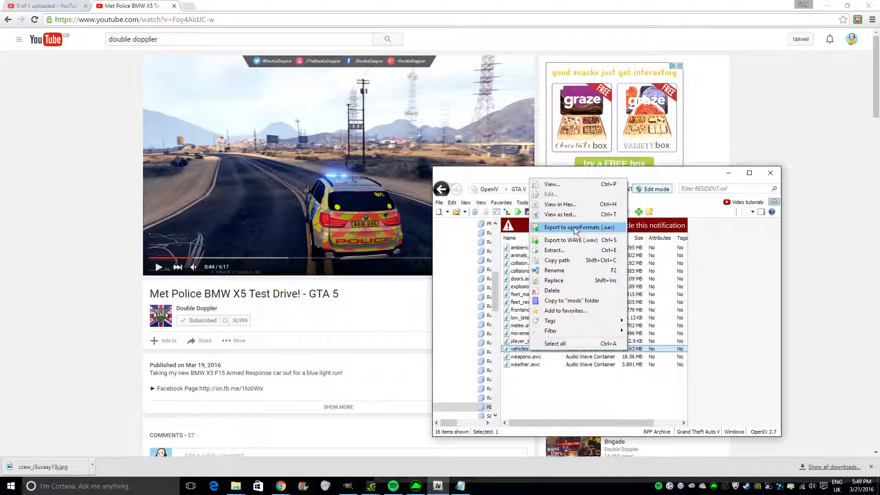
{"action": "left_click", "coordinate": [579, 227]}
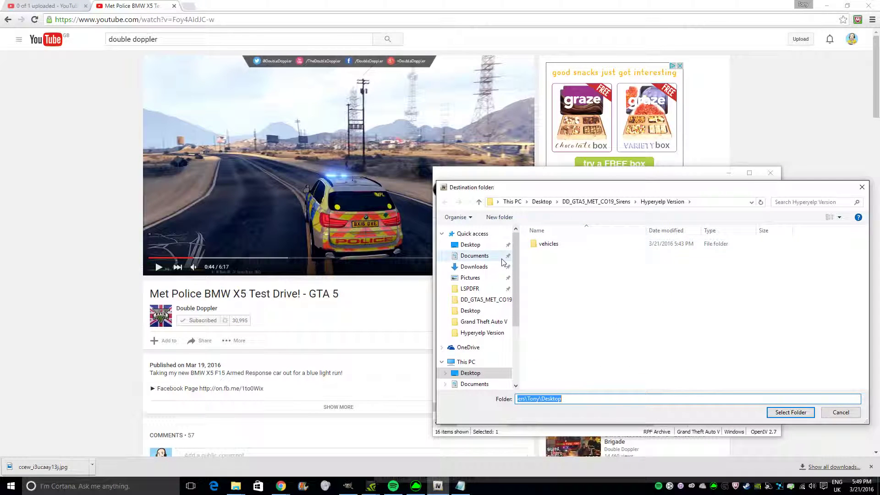
{"action": "left_click", "coordinate": [470, 244]}
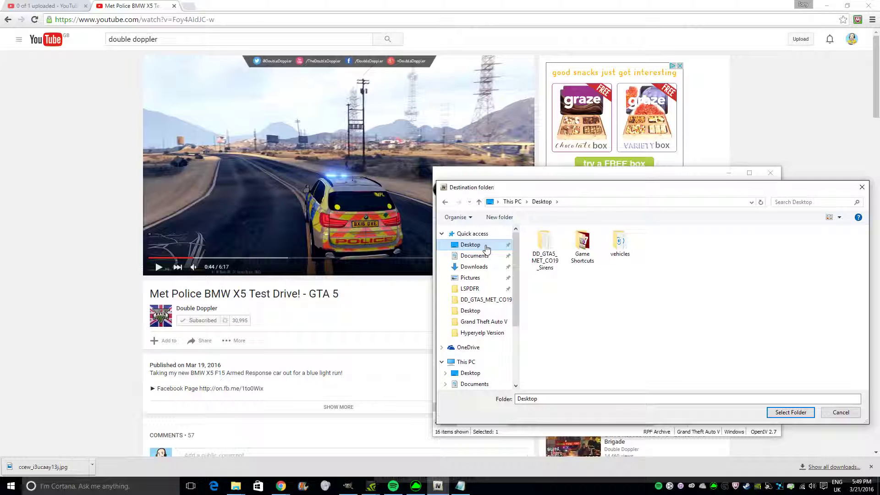
{"action": "mouse_move", "coordinate": [780, 423]}
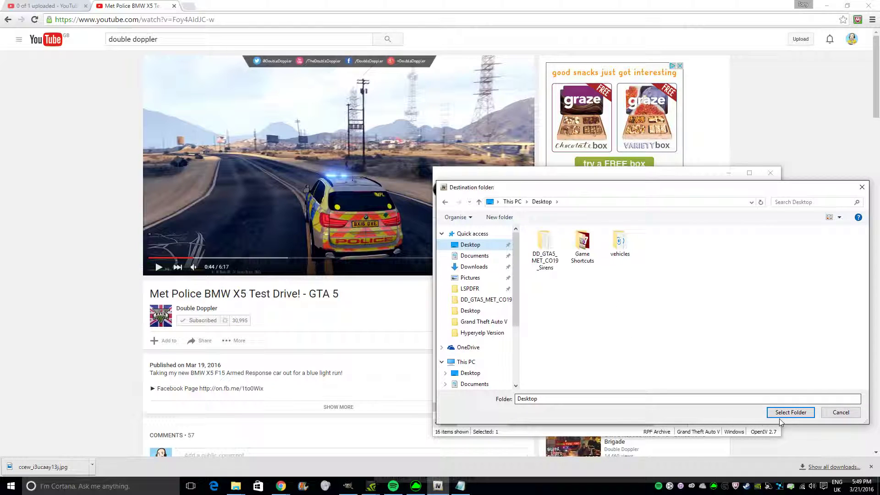
{"action": "left_click", "coordinate": [790, 412]}
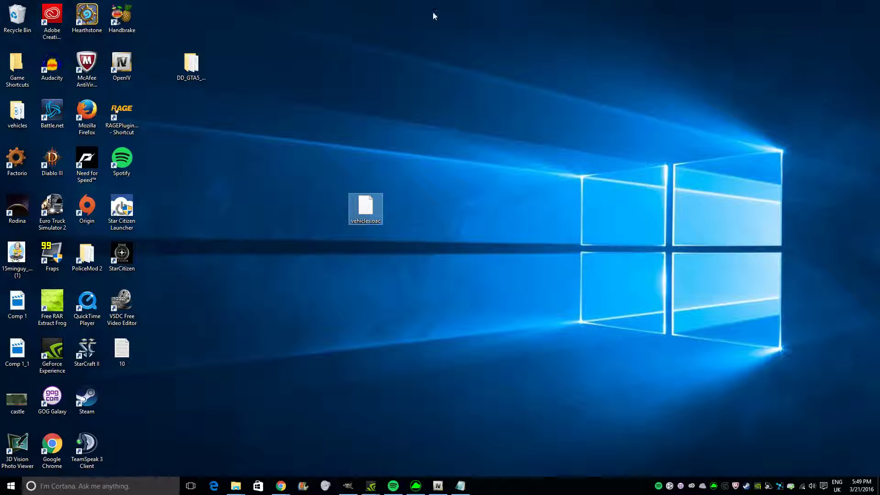
{"action": "mouse_move", "coordinate": [122, 351]}
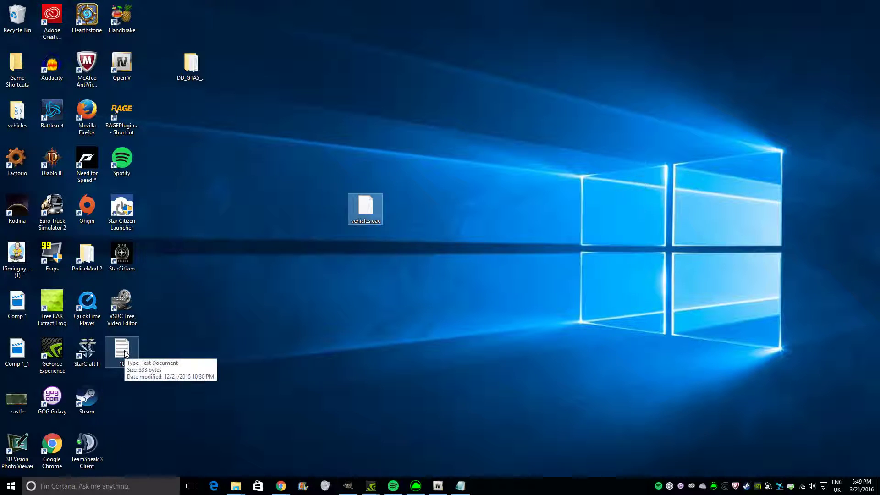
{"action": "mouse_move", "coordinate": [3, 274]}
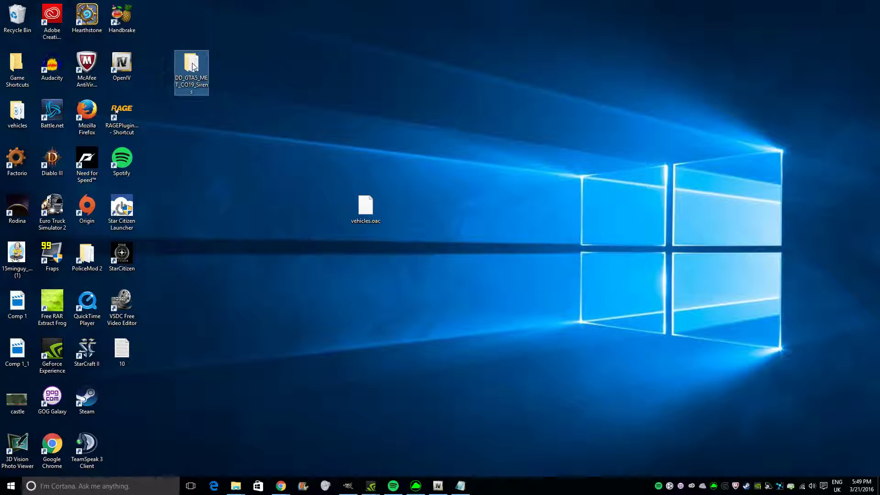
Step: Open the DD_GTA5_MET_CO19_Sirens mod folder from the desktop
{"action": "double_click", "coordinate": [192, 67]}
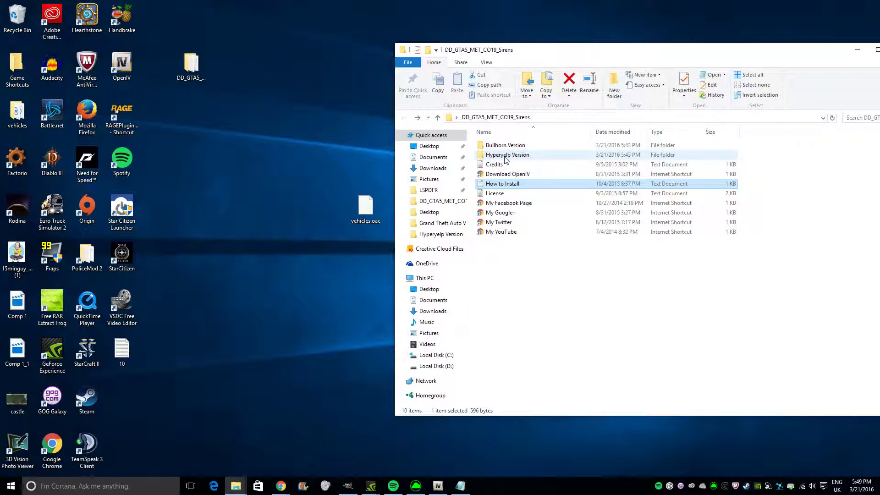
Step: Replace vehicles.oac in the Hyperyelp Version folder with the freshly exported copy
{"action": "double_click", "coordinate": [508, 154]}
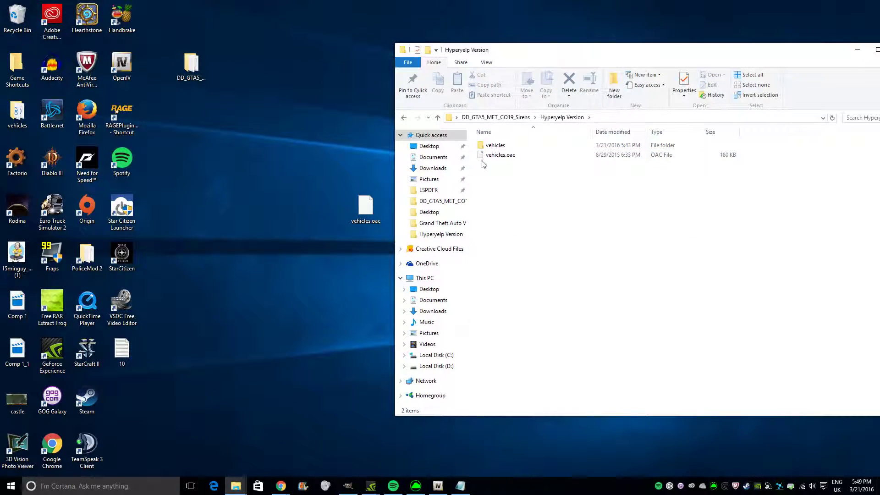
{"action": "left_click", "coordinate": [500, 154]}
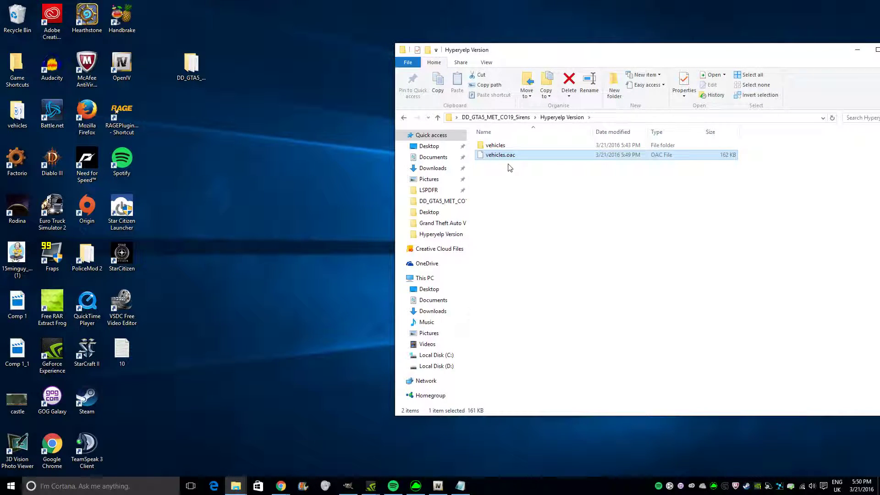
{"action": "mouse_move", "coordinate": [496, 489]}
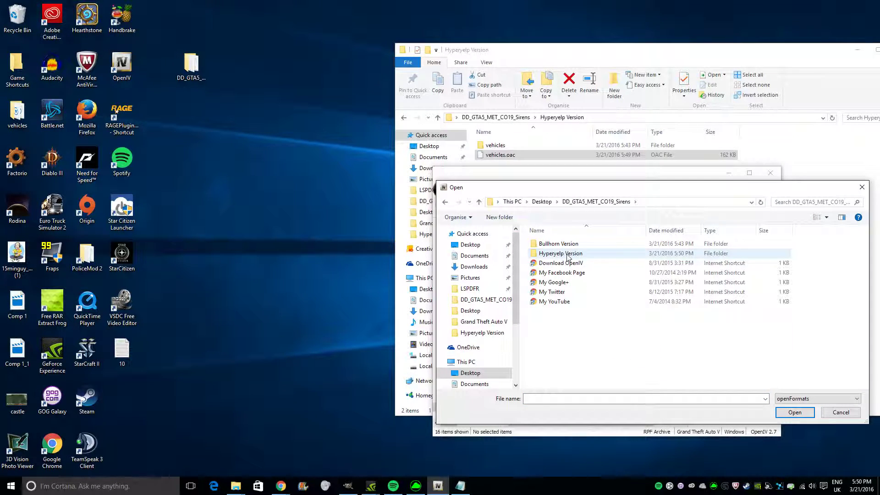
Step: Queue the Hyperyelp Version vehicles.oac for openFormats import into RESIDENT.rpf
{"action": "left_click", "coordinate": [794, 411]}
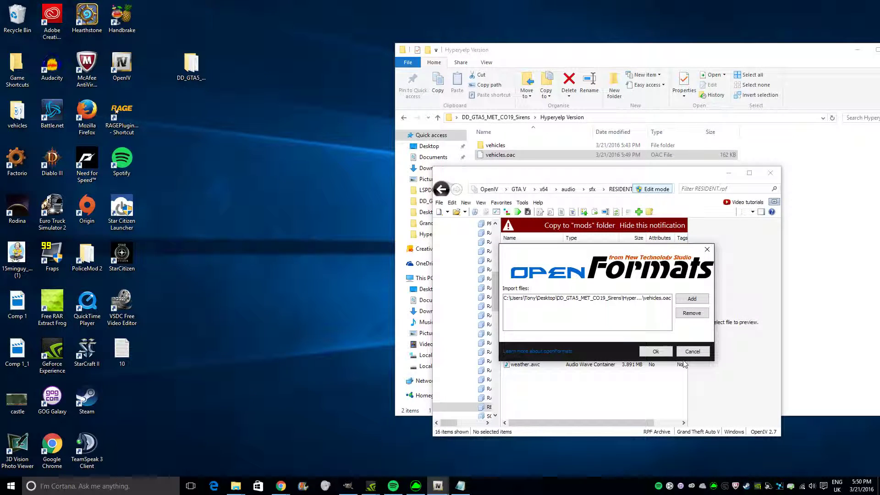